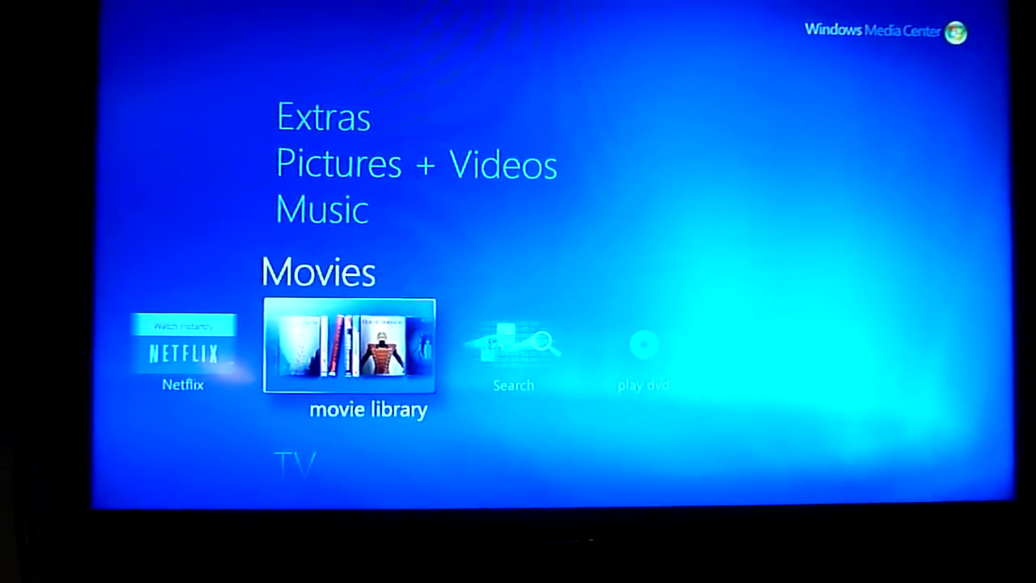
Enter the movie library from the Movies row of the start menu.
left_click(348, 347)
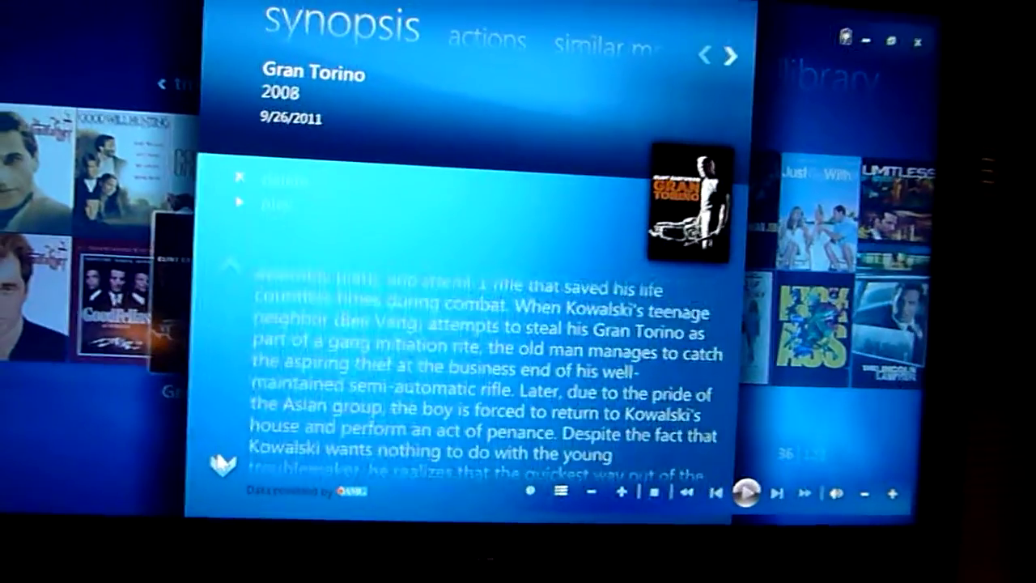
Scroll the movie library toward the Gran Torino cover.
scroll("down", 3)
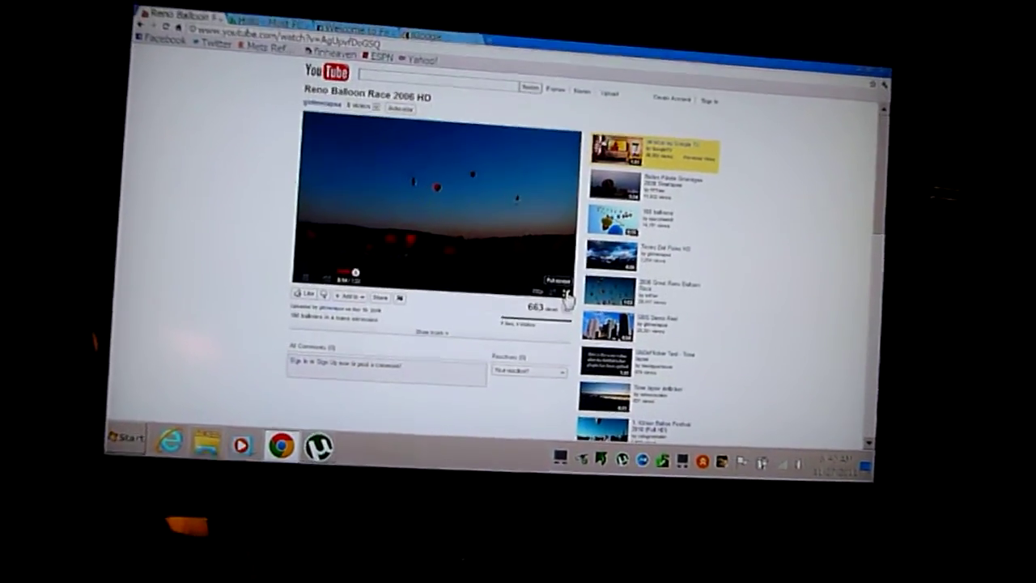
Expand the Reno Balloon Race 2006 HD video to full screen on the TV.
left_click(554, 278)
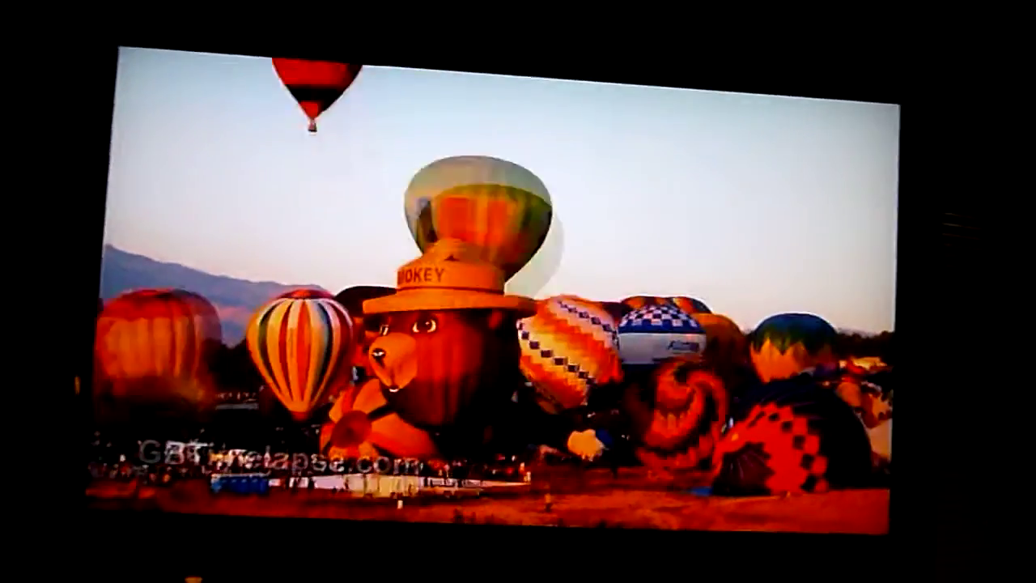